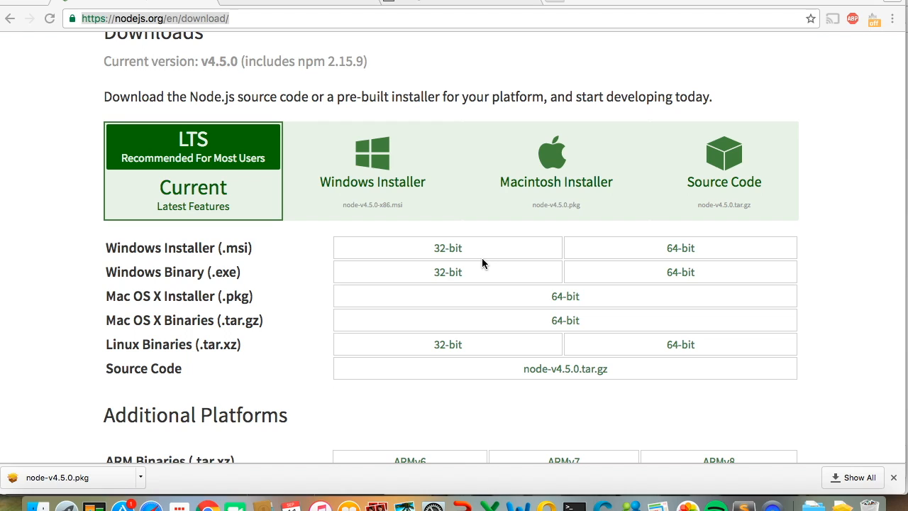
mouse_move(424, 126)
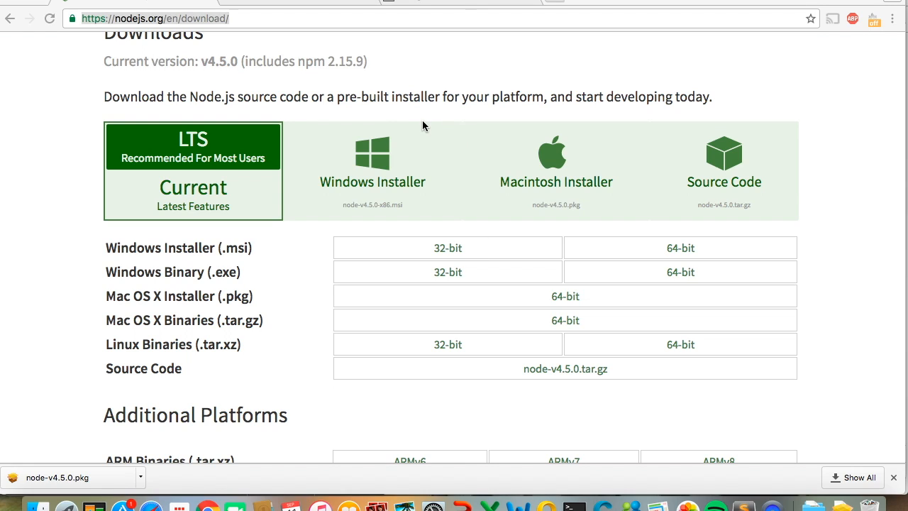
mouse_move(244, 22)
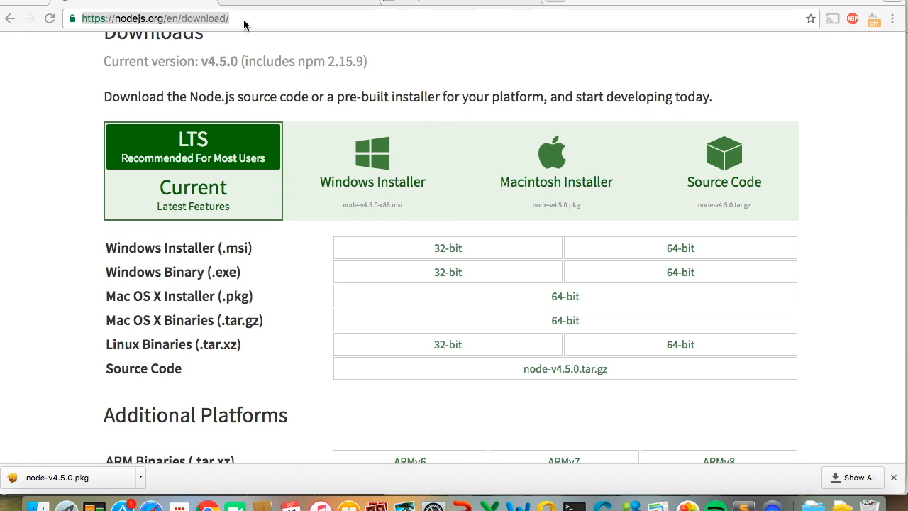
mouse_move(426, 88)
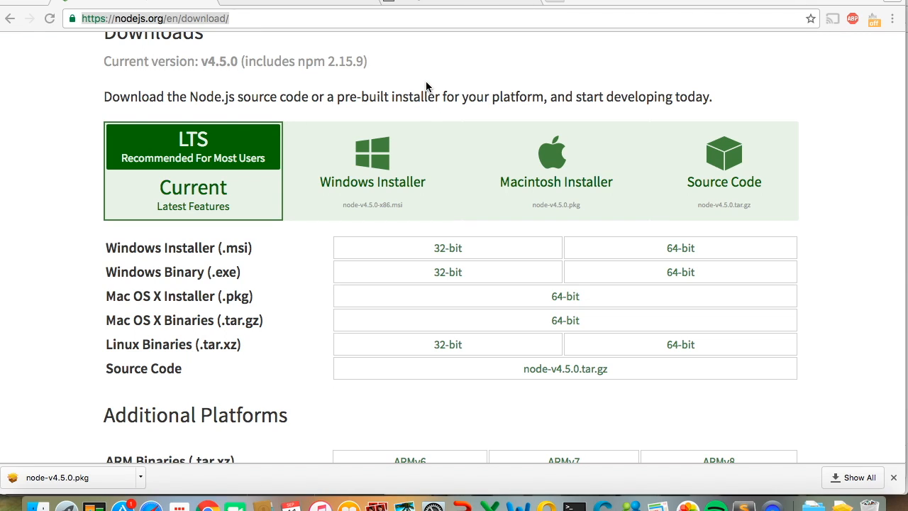
mouse_move(388, 147)
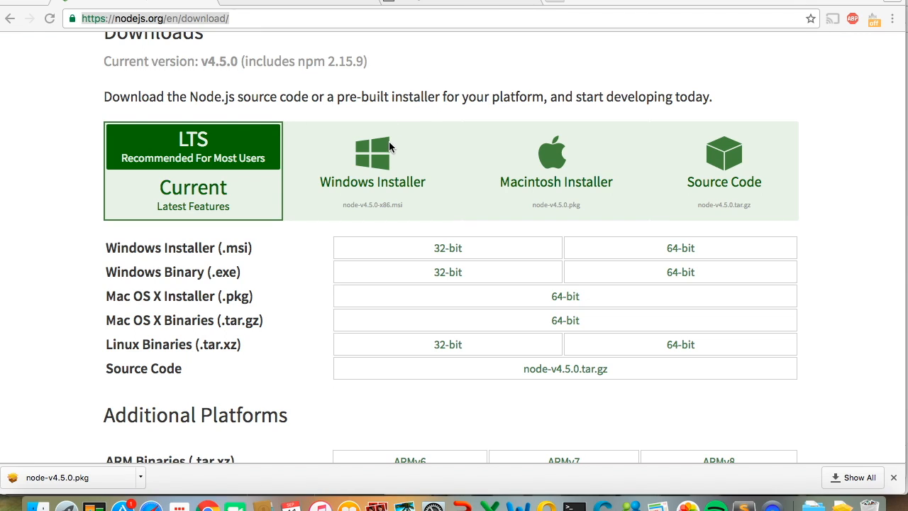
mouse_move(582, 164)
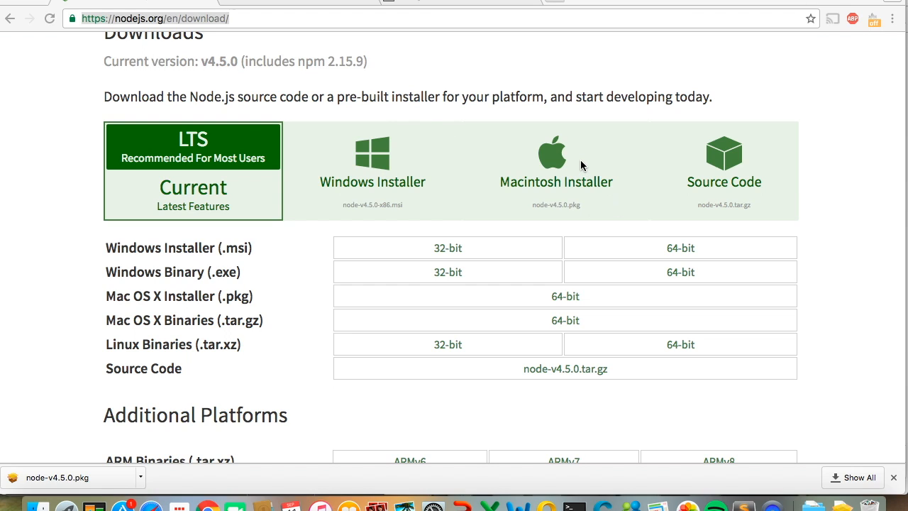
mouse_move(518, 211)
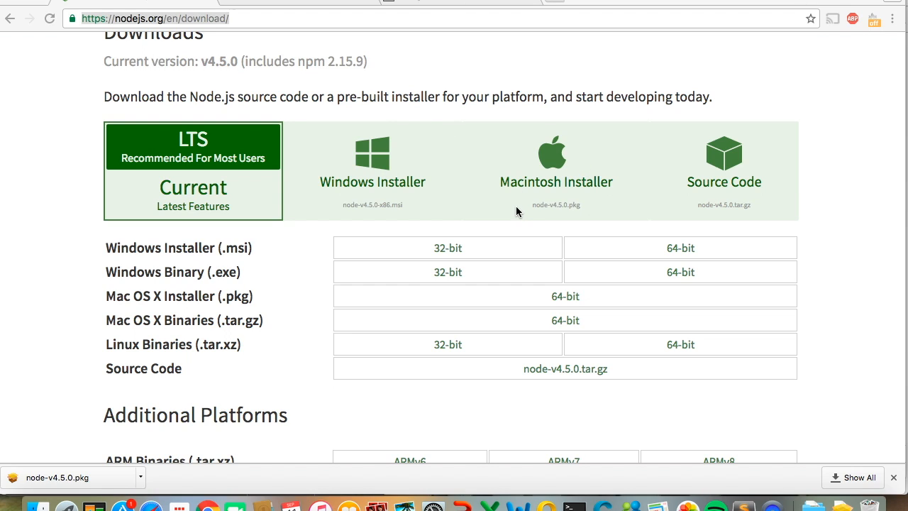
mouse_move(573, 169)
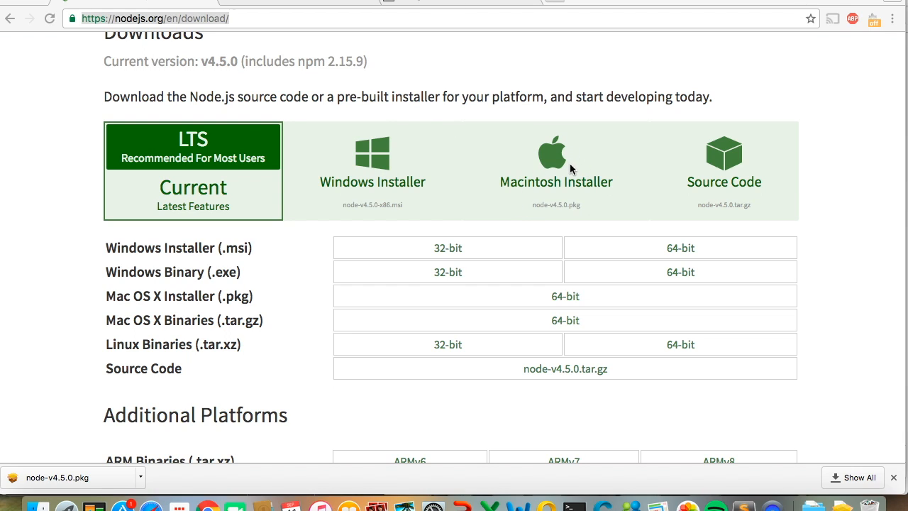
mouse_move(568, 183)
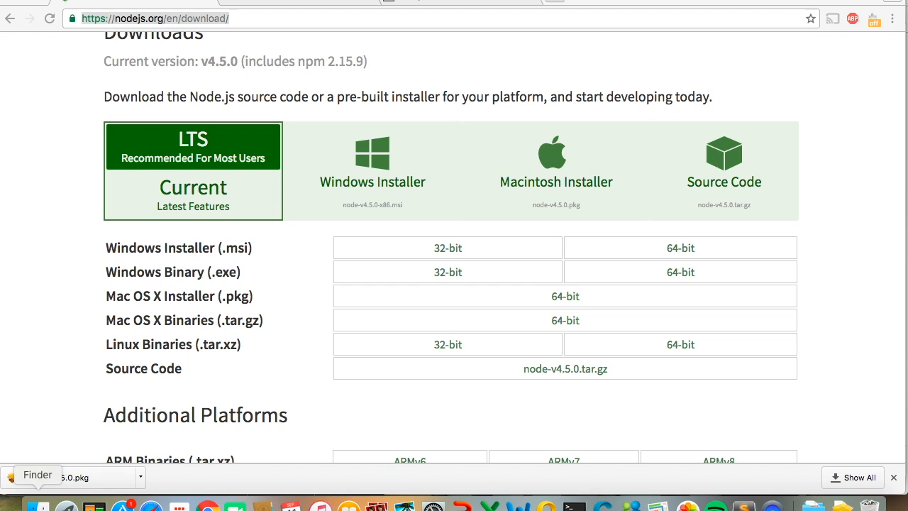
Step: Launch node-v4.5.0.pkg from Downloads and continue past the introduction and license pages
click(57, 476)
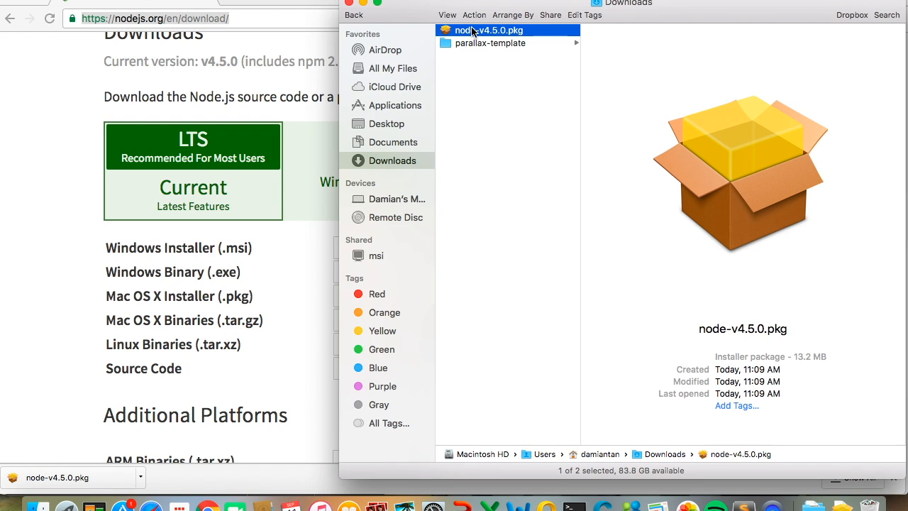
double_click(496, 30)
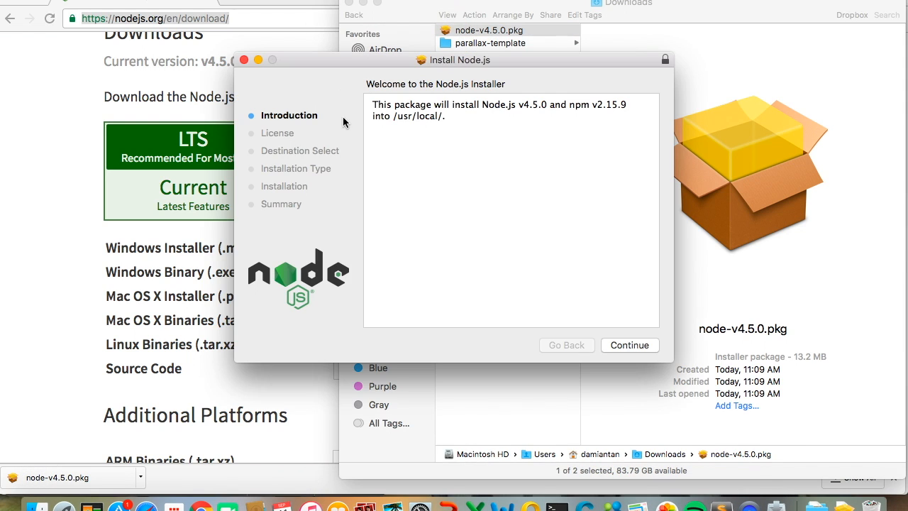
click(629, 344)
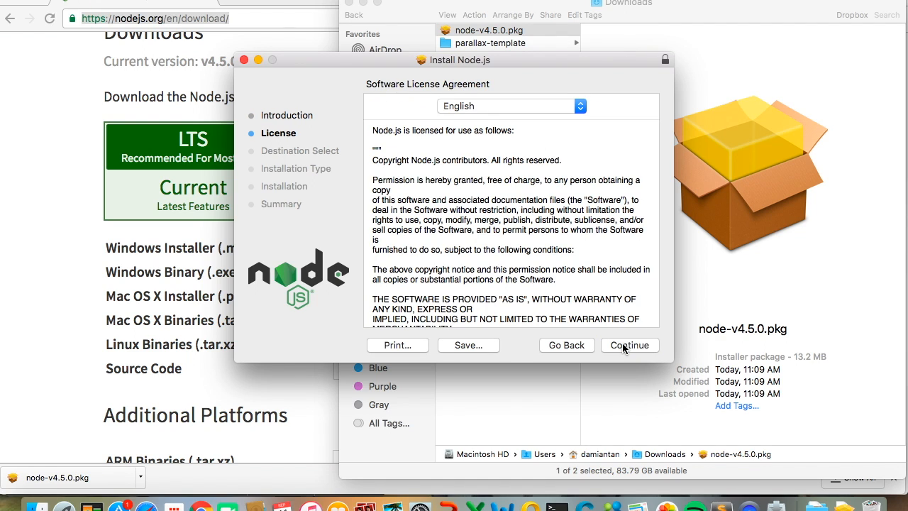
click(630, 344)
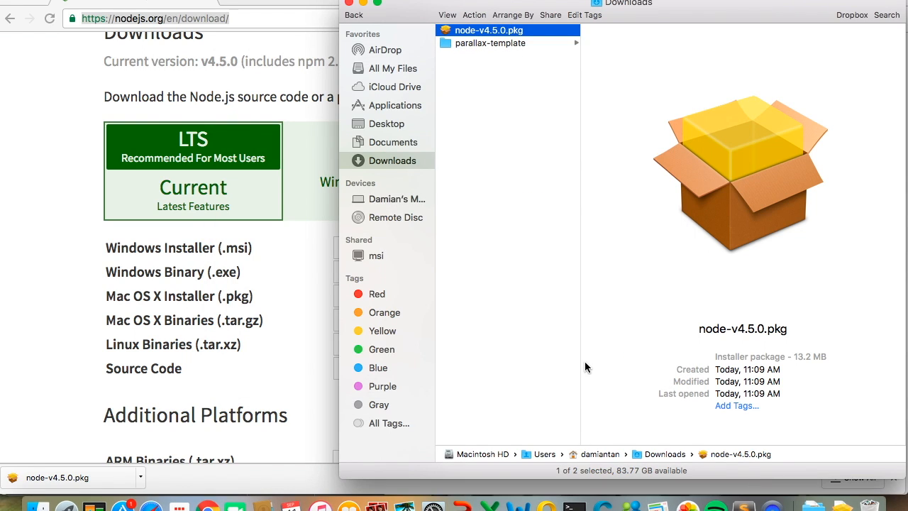
mouse_move(693, 435)
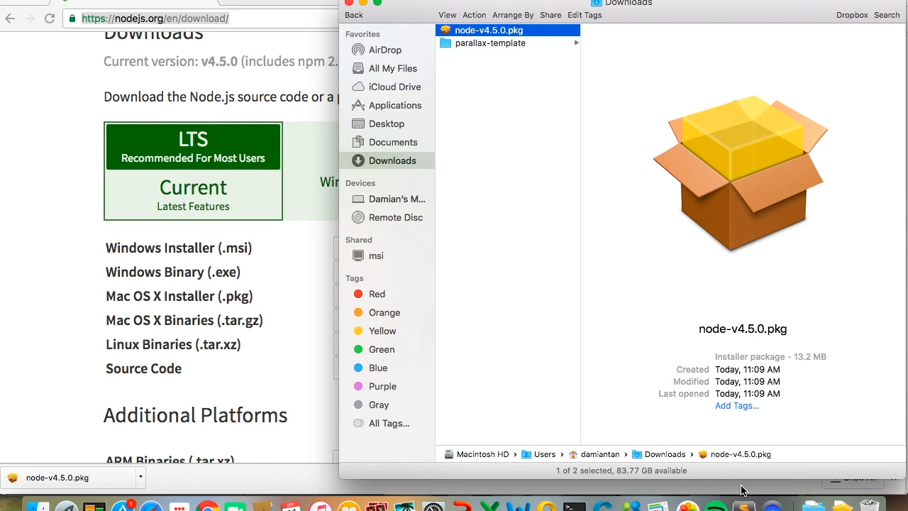
mouse_move(586, 461)
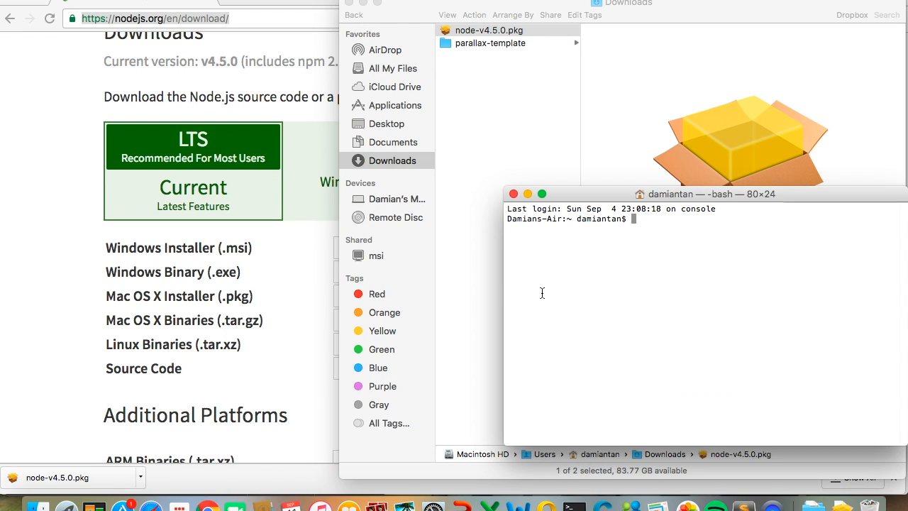
Step: Run node -v and confirm it reports version v4.5.0
text(node -v)
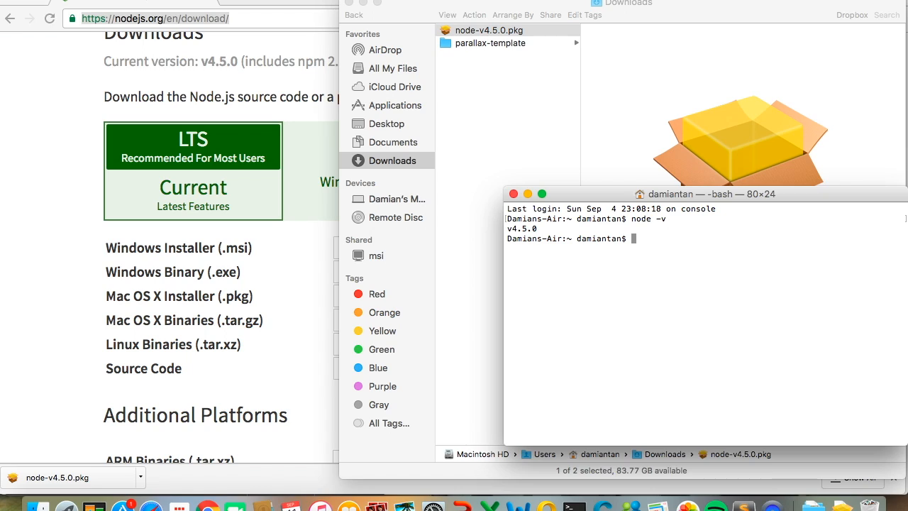
double_click(522, 228)
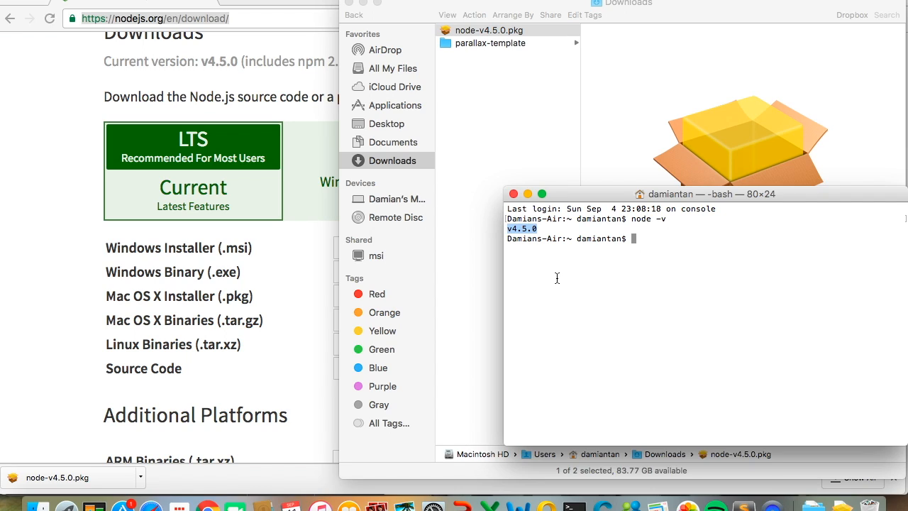
mouse_move(520, 249)
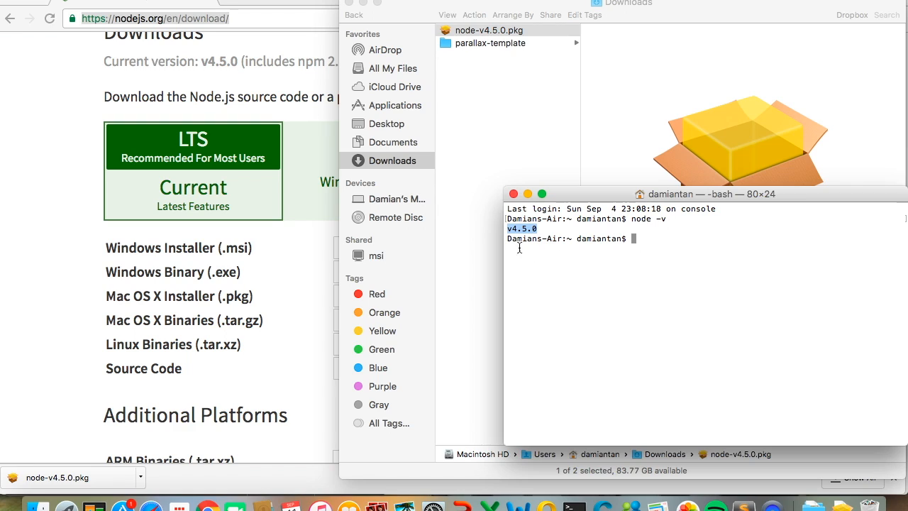
mouse_move(718, 505)
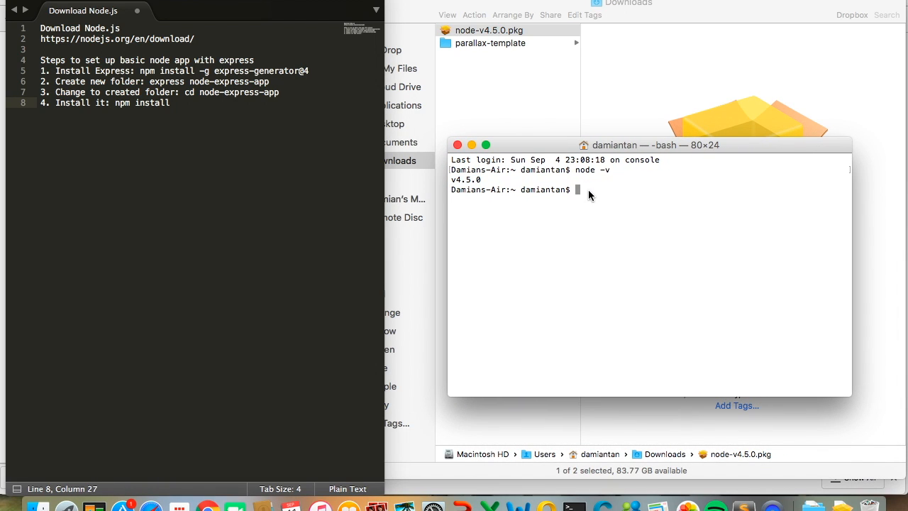
Step: Globally install express-generator 4.13.4 with npm, then move into the desktop folder
text(cd)
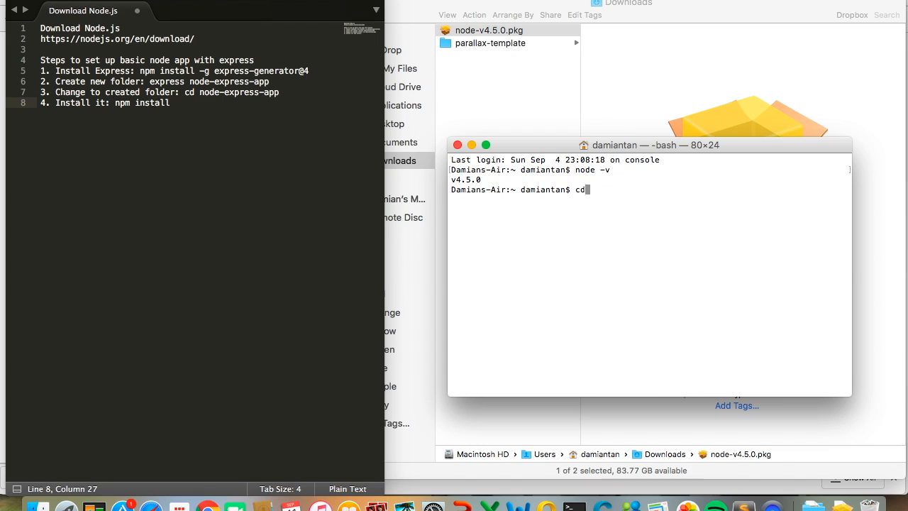
key(Backspace)
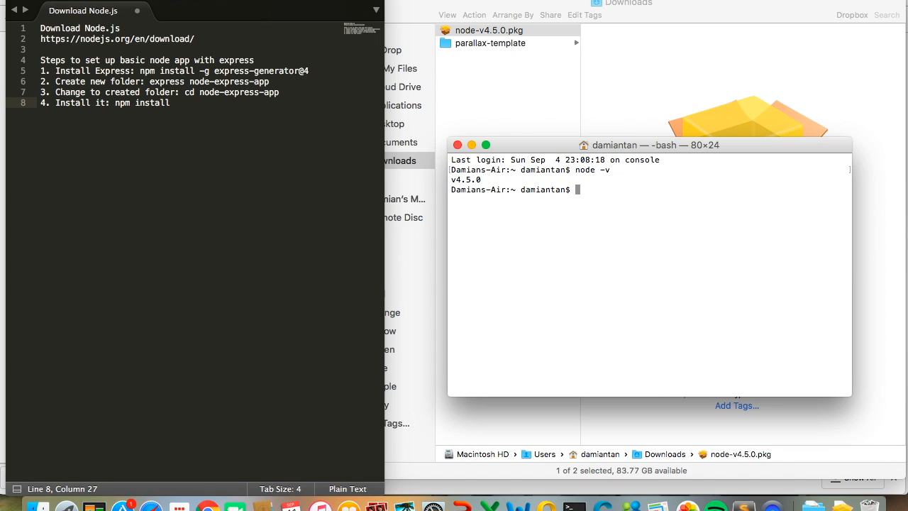
text(npm)
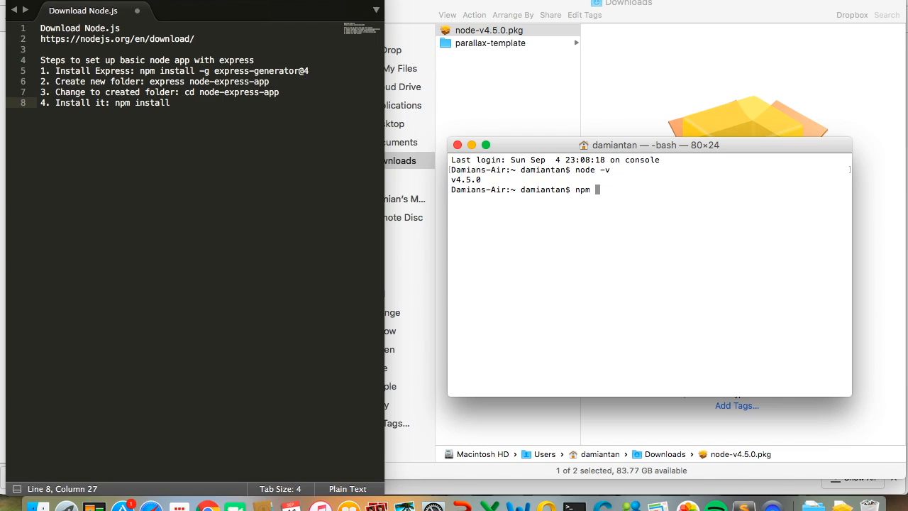
text(install)
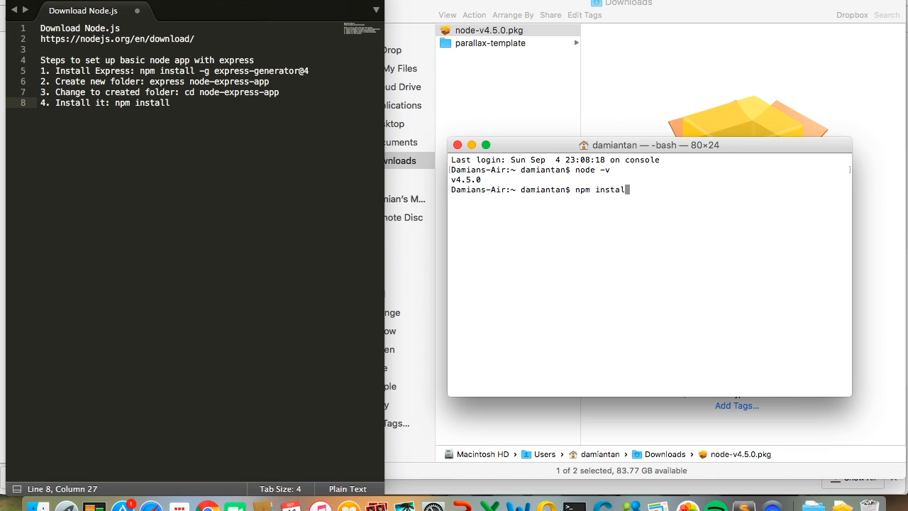
text(-g expre)
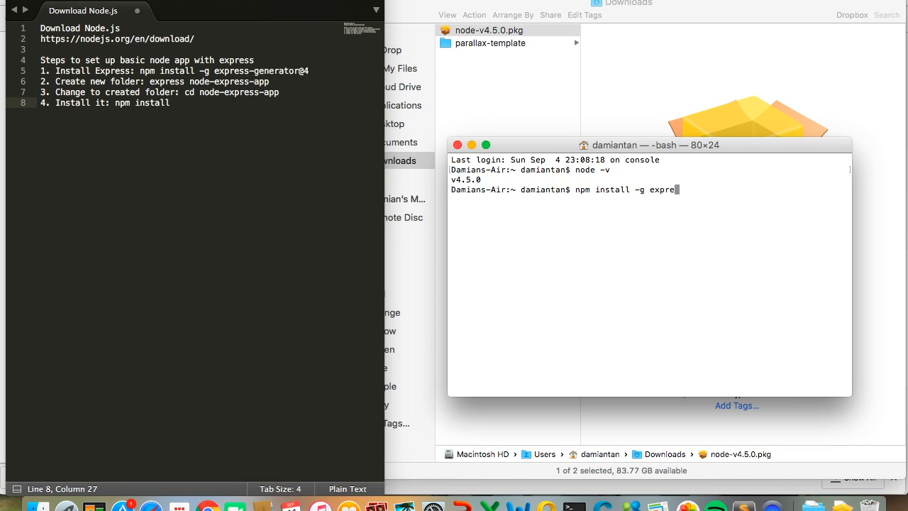
text(ss-generator)
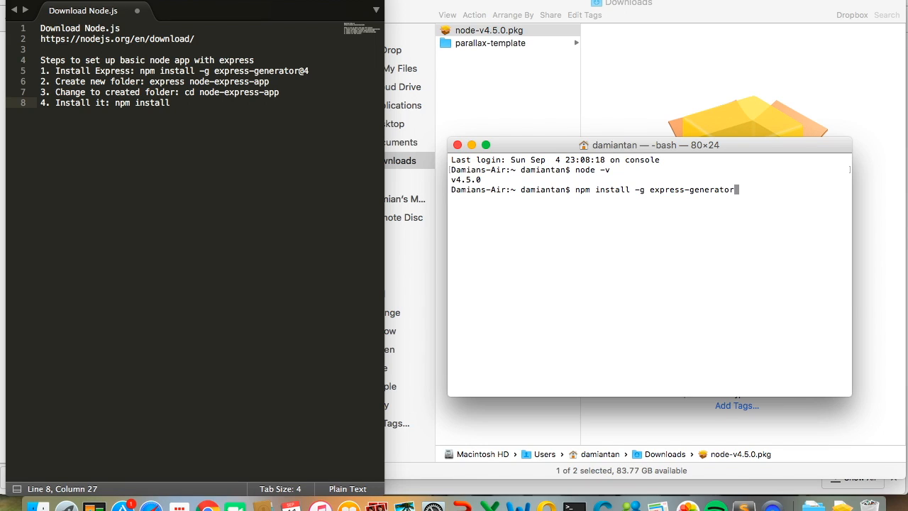
key(enter)
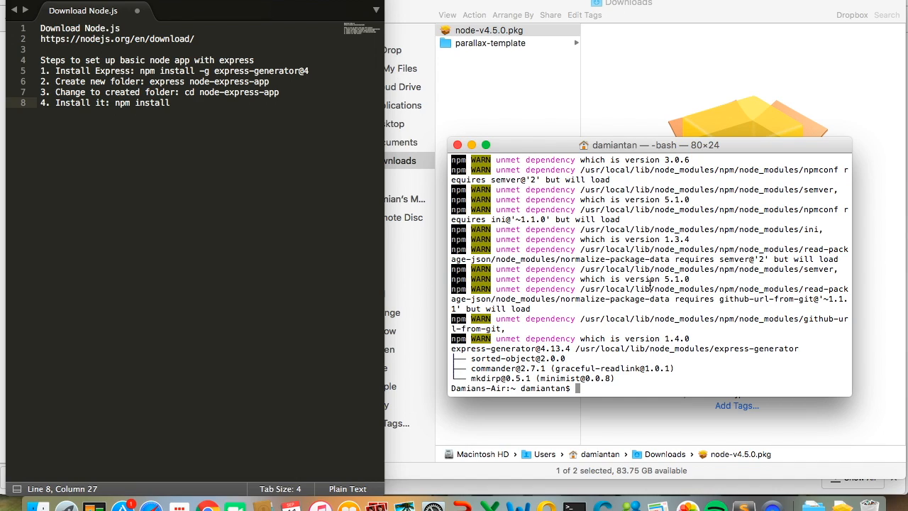
text(cd desktop)
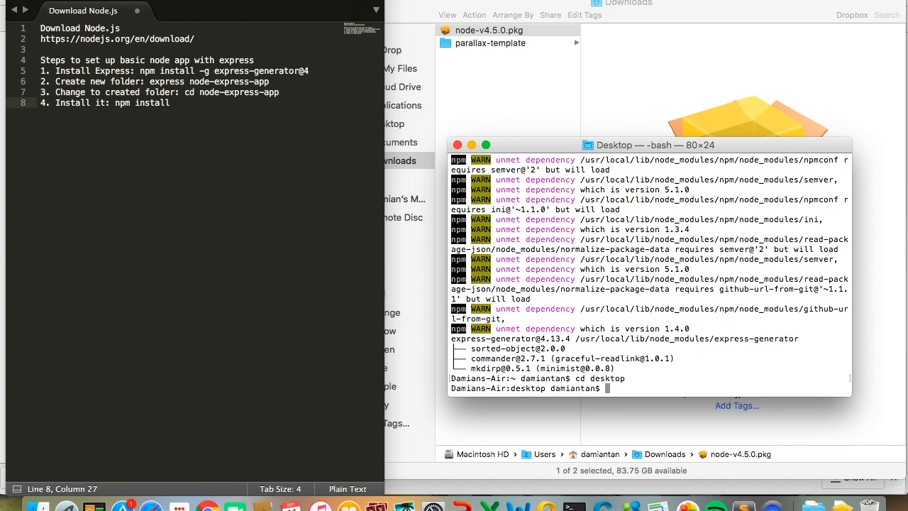
Step: Scaffold node-express-app with the express command and change into its folder
text(express)
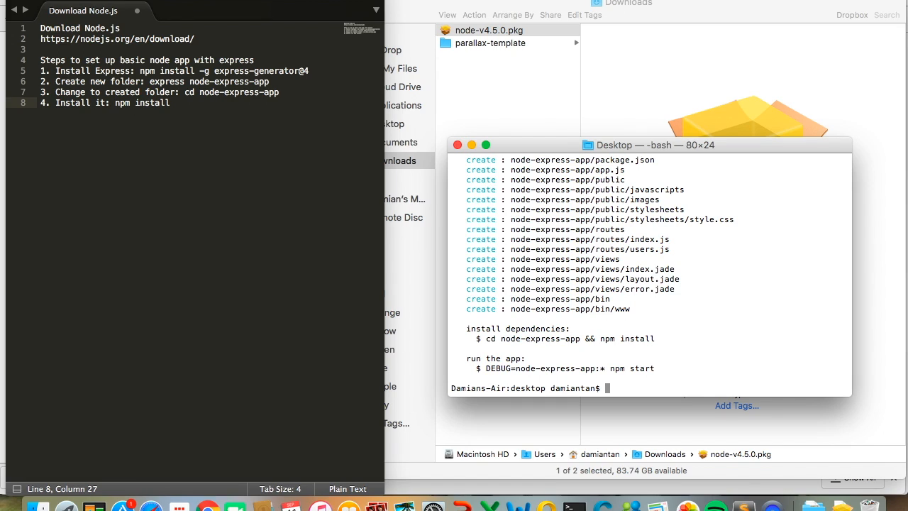
text(cd node-express-app/)
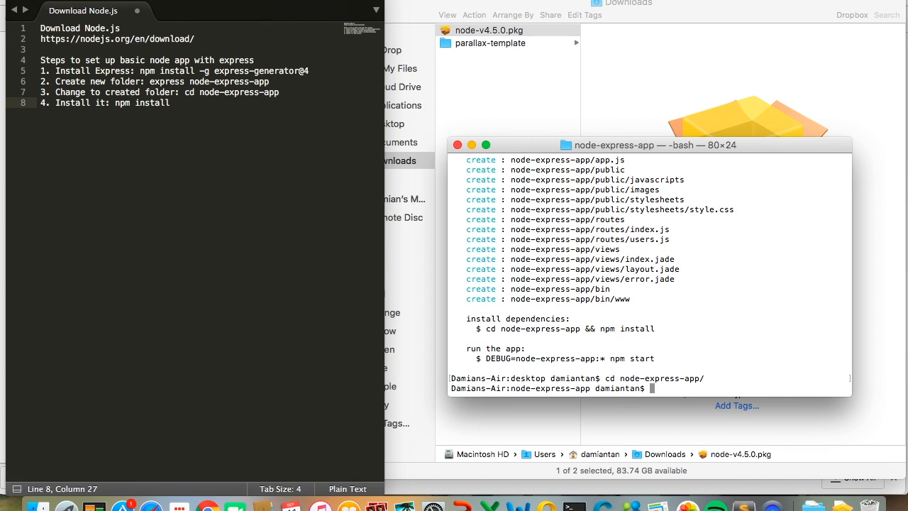
Step: Run npm install in node-express-app to install dependencies such as body-parser and jade
text(npm insta)
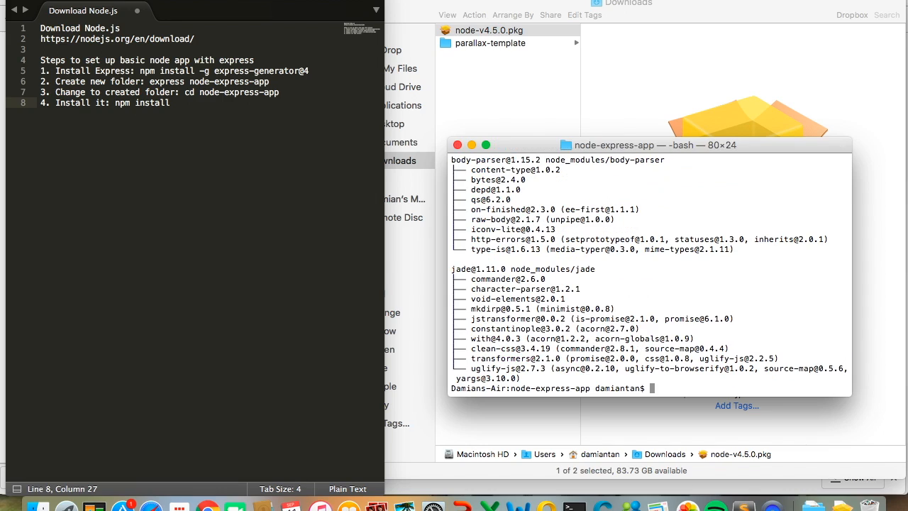
mouse_move(628, 113)
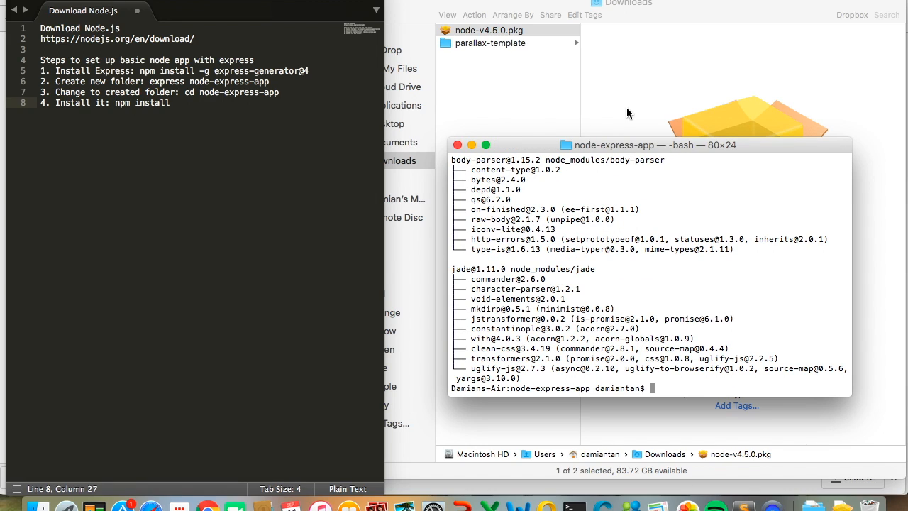
mouse_move(555, 127)
text(npm start)
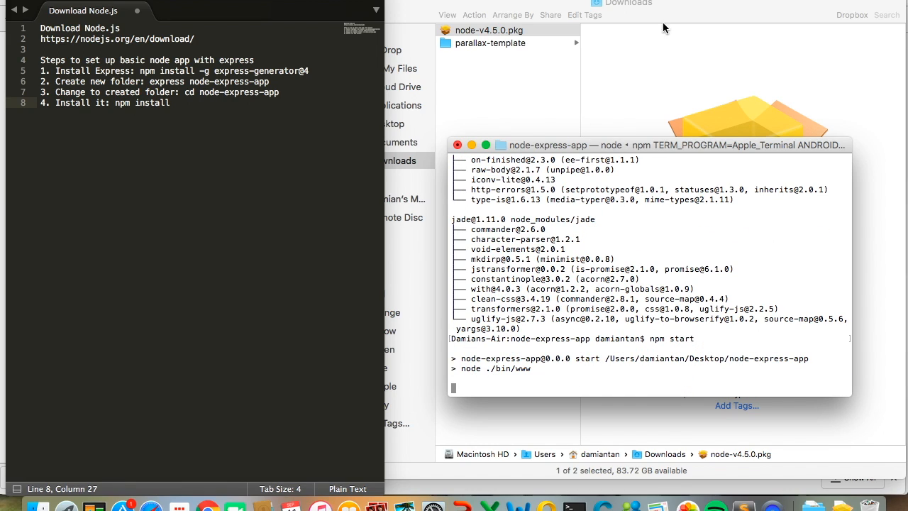
mouse_move(205, 478)
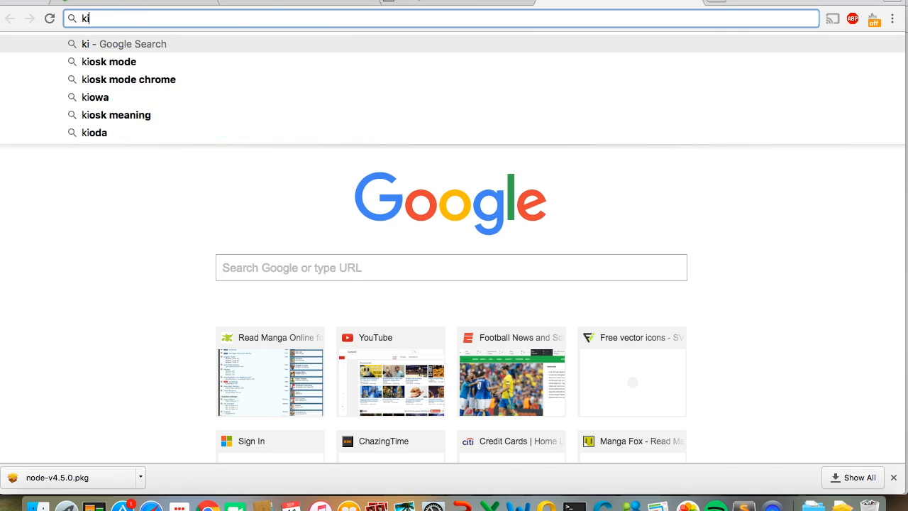
Step: Load localhost:3000 in Chrome to display the Welcome to Express page
text(localhost:3000)
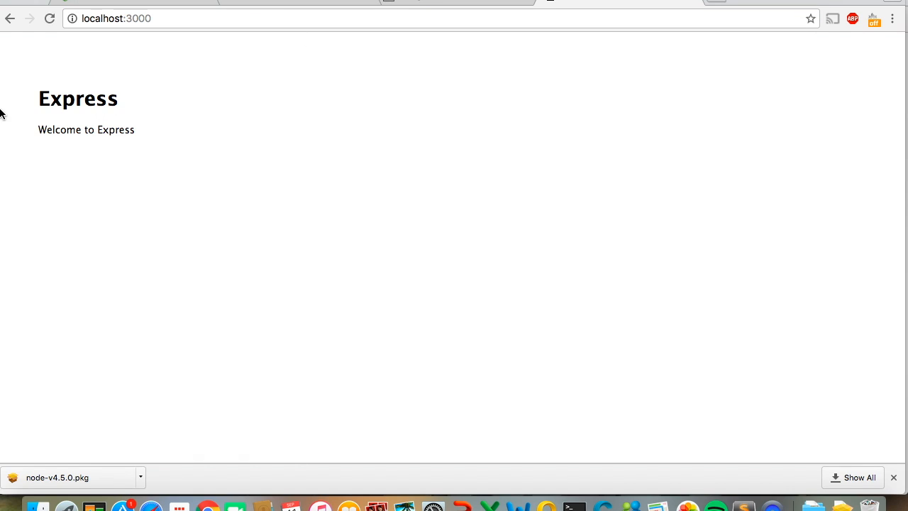
mouse_move(37, 95)
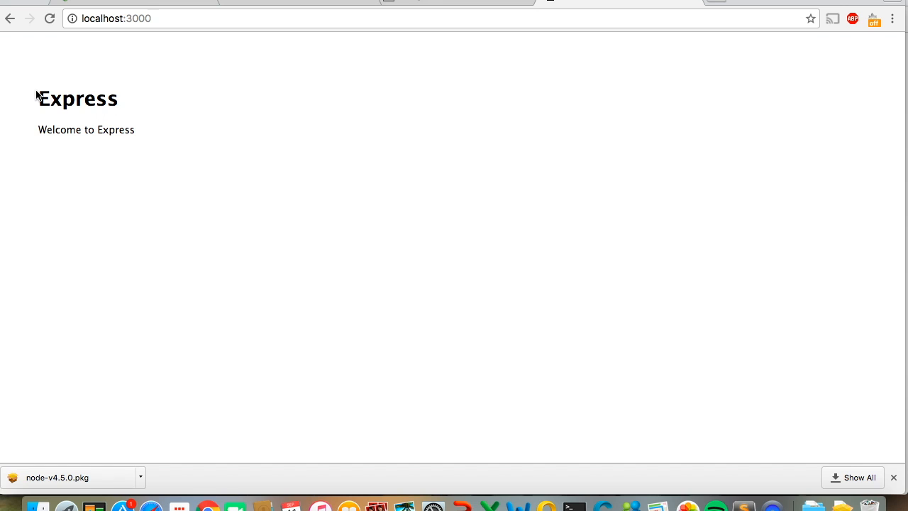
mouse_move(646, 223)
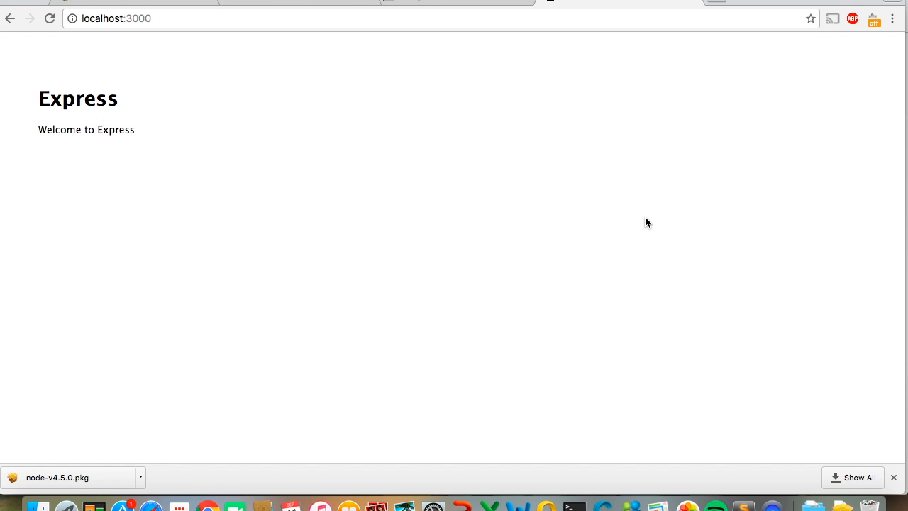
mouse_move(647, 222)
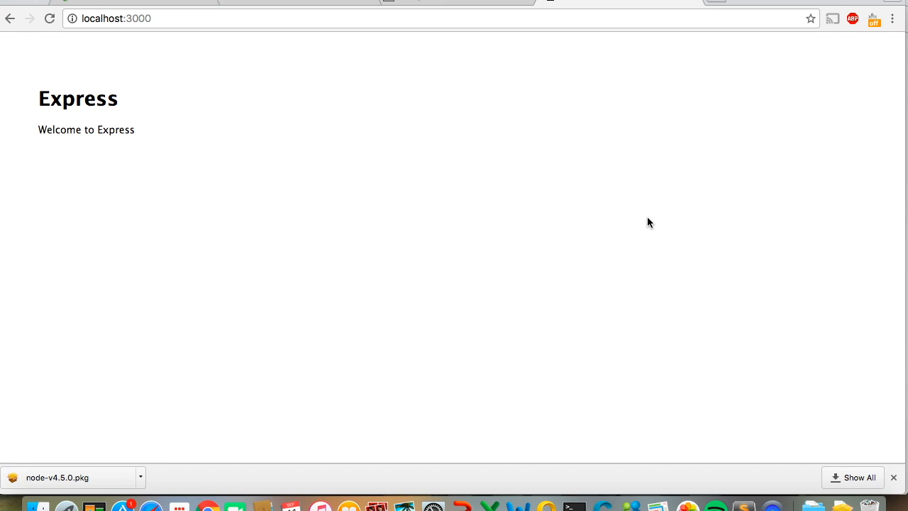